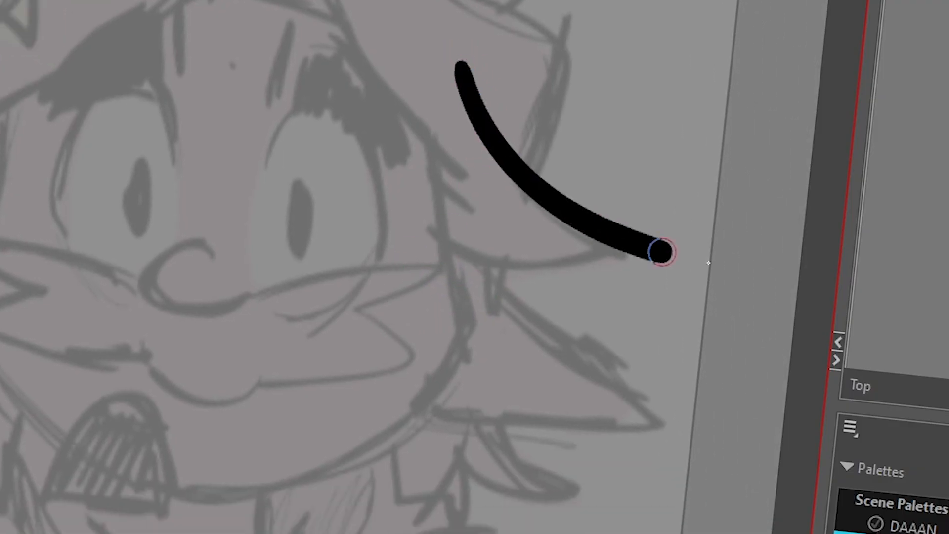
Sketch curved hair-strand strokes over the rough drawing beside the character's eye
{"action": "left_click_drag", "start_coordinate": [660, 248], "coordinate": [382, 254]}
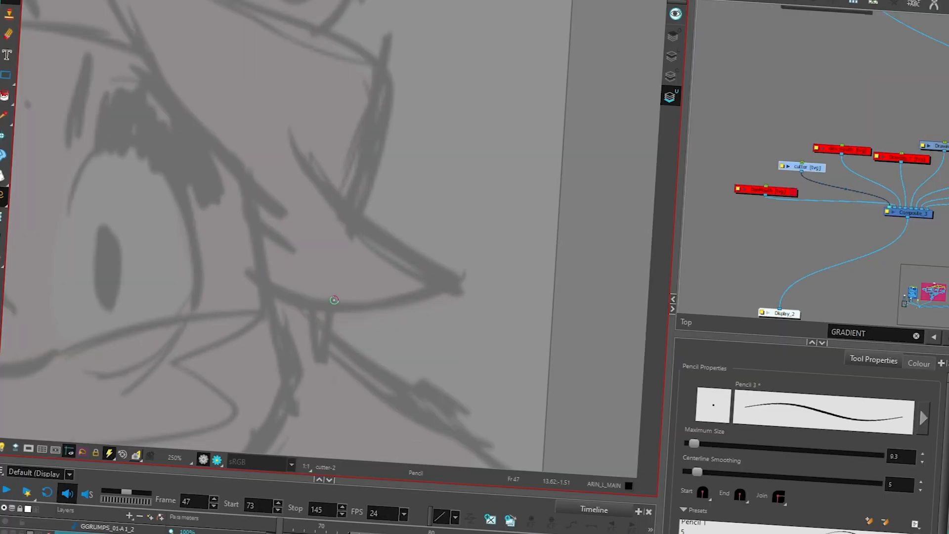
{"action": "left_click_drag", "start_coordinate": [277, 115], "coordinate": [482, 297]}
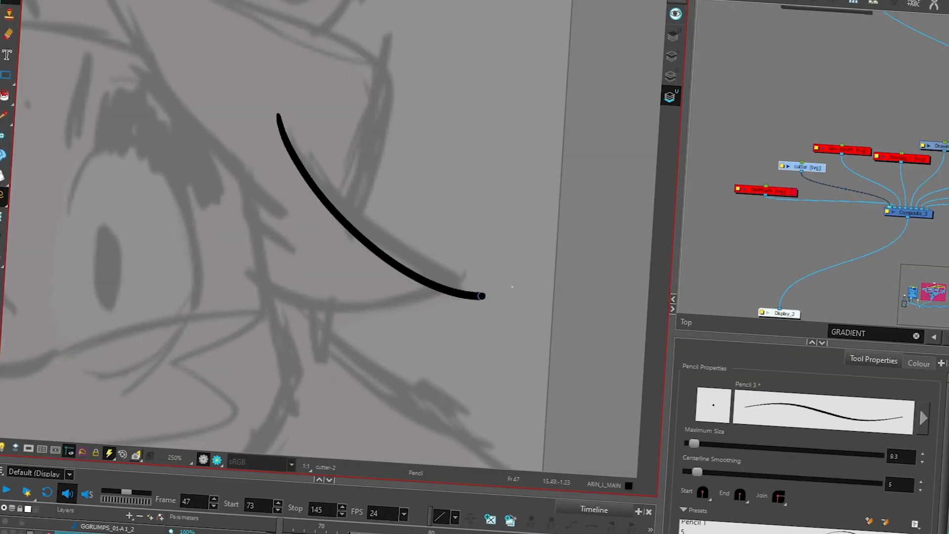
{"action": "left_click_drag", "start_coordinate": [481, 295], "coordinate": [217, 311]}
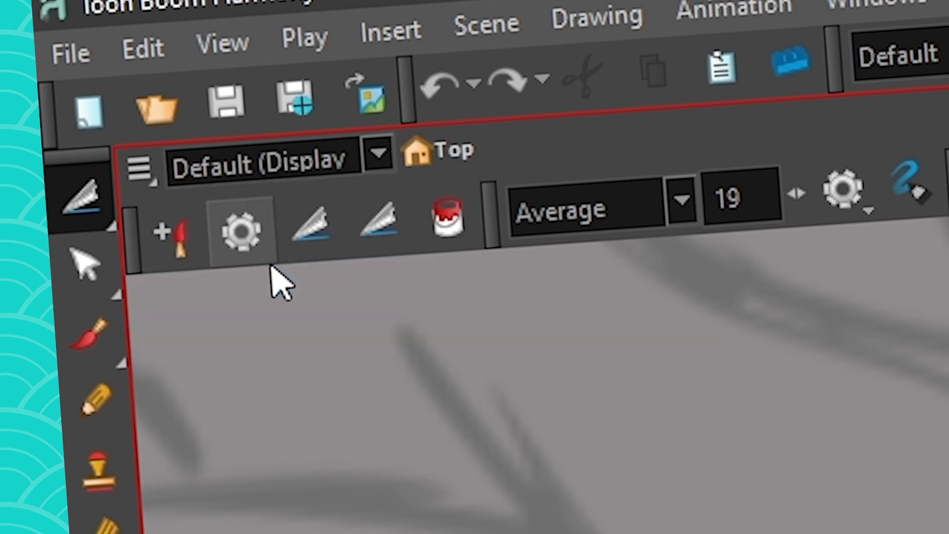
With the Pencil 3 preset, draw thick overlapping strokes forming a pointed hair strand
{"action": "left_click", "coordinate": [241, 231]}
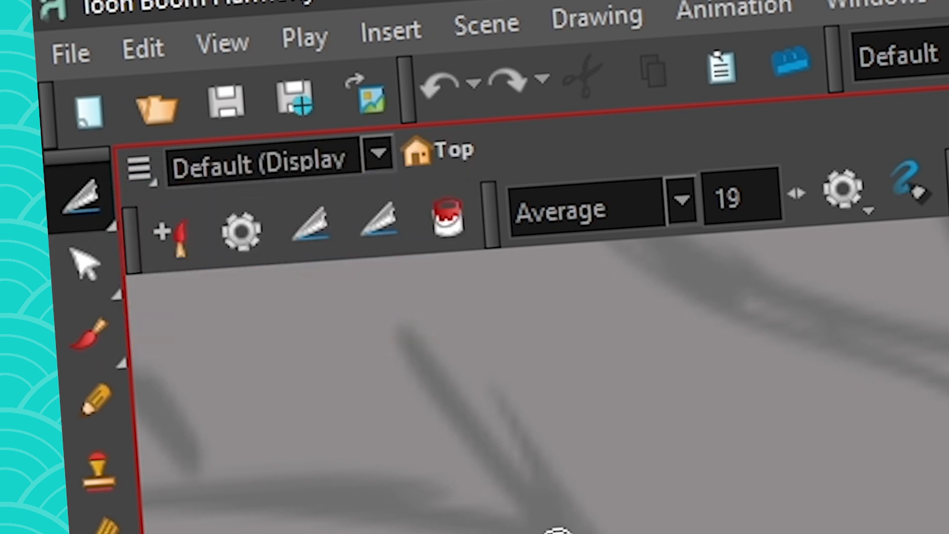
{"action": "key", "text": "alt+t"}
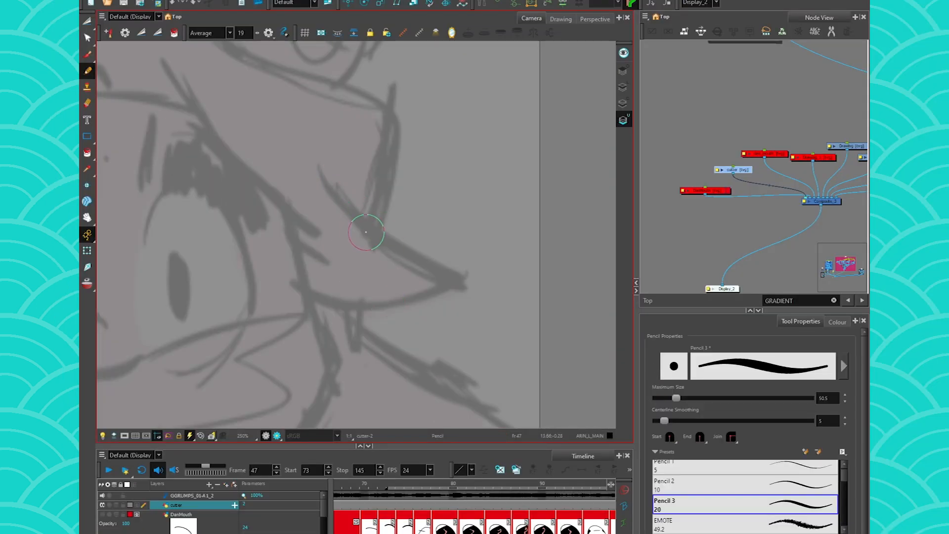
{"action": "left_click_drag", "start_coordinate": [306, 154], "coordinate": [533, 302]}
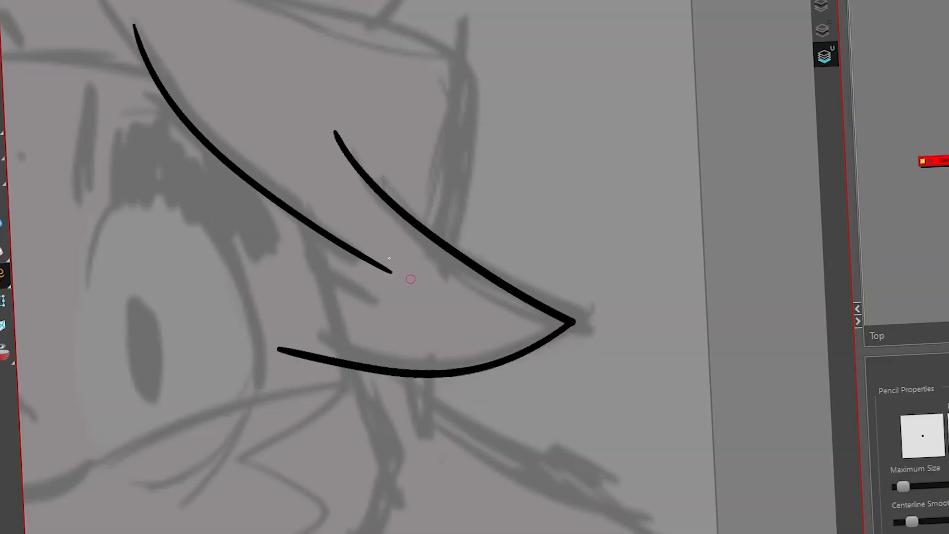
{"action": "left_click_drag", "start_coordinate": [297, 209], "coordinate": [422, 502]}
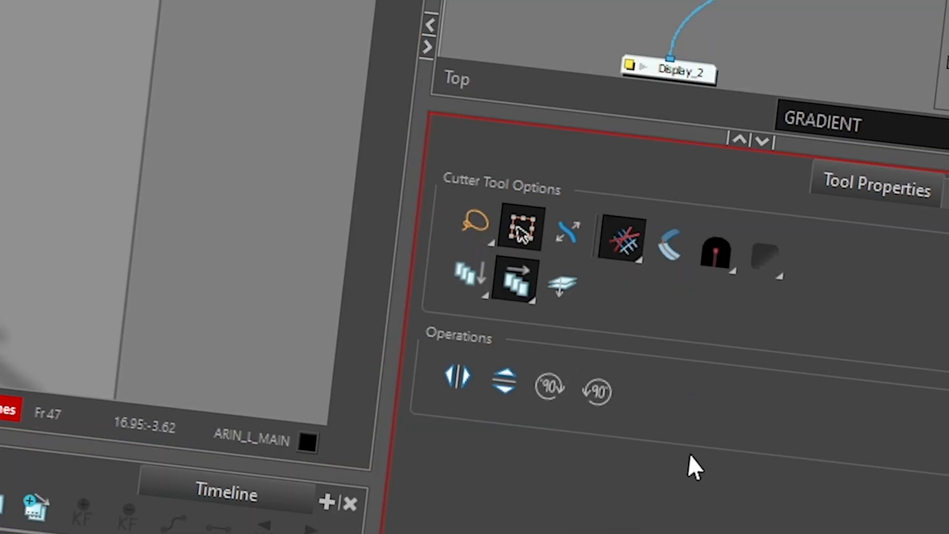
{"action": "mouse_move", "coordinate": [624, 243]}
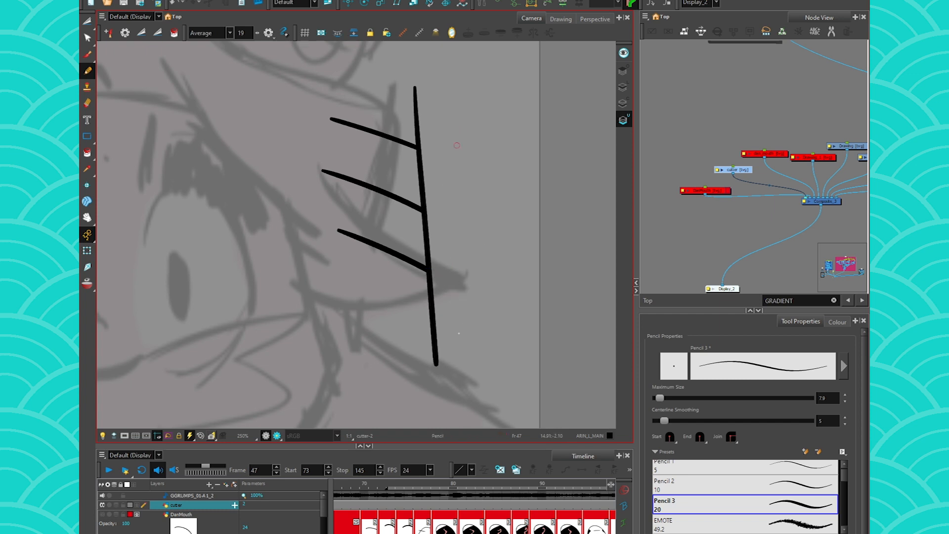
Draw a tall vertical stroke with short strokes crossing into it
{"action": "left_click_drag", "start_coordinate": [375, 76], "coordinate": [383, 357]}
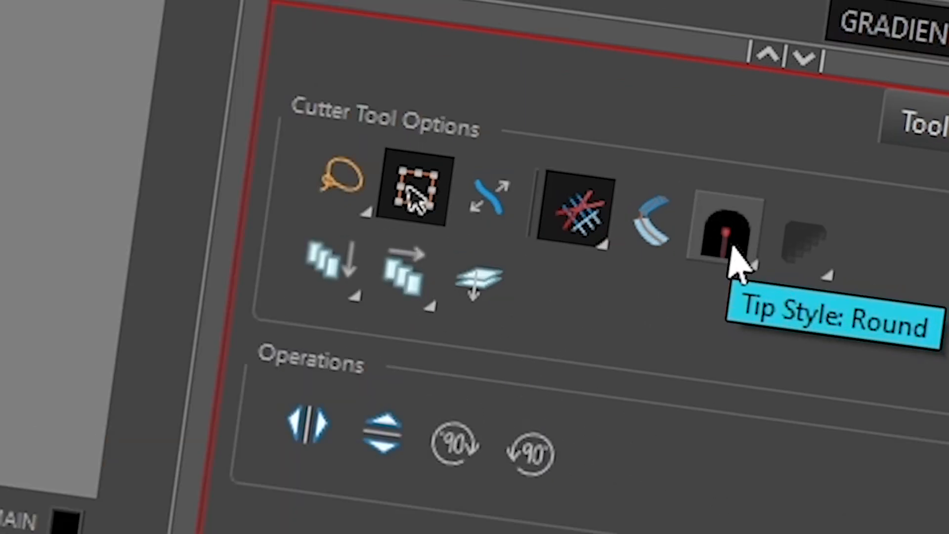
Using Round and Flat cutter tips, cut away the overhanging stroke ends into sharp points
{"action": "left_click", "coordinate": [721, 236]}
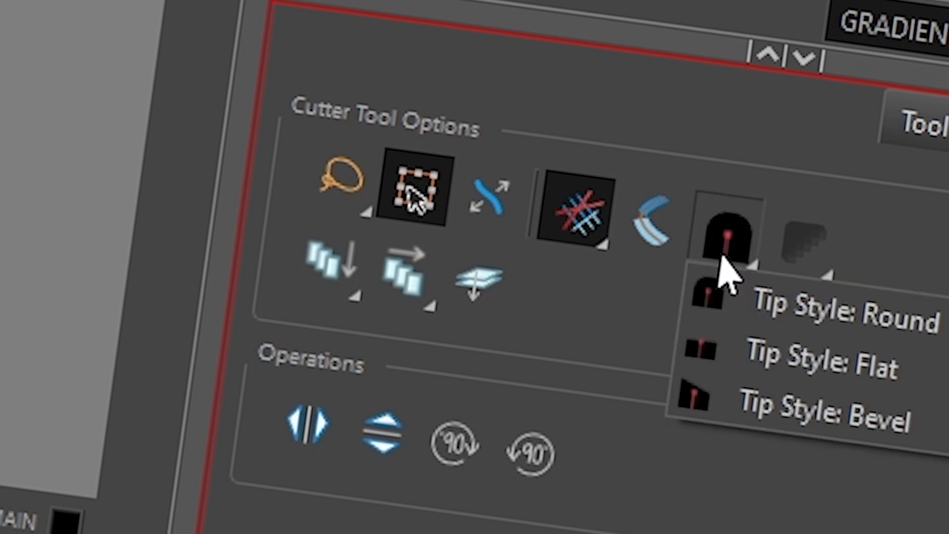
{"action": "mouse_move", "coordinate": [721, 336]}
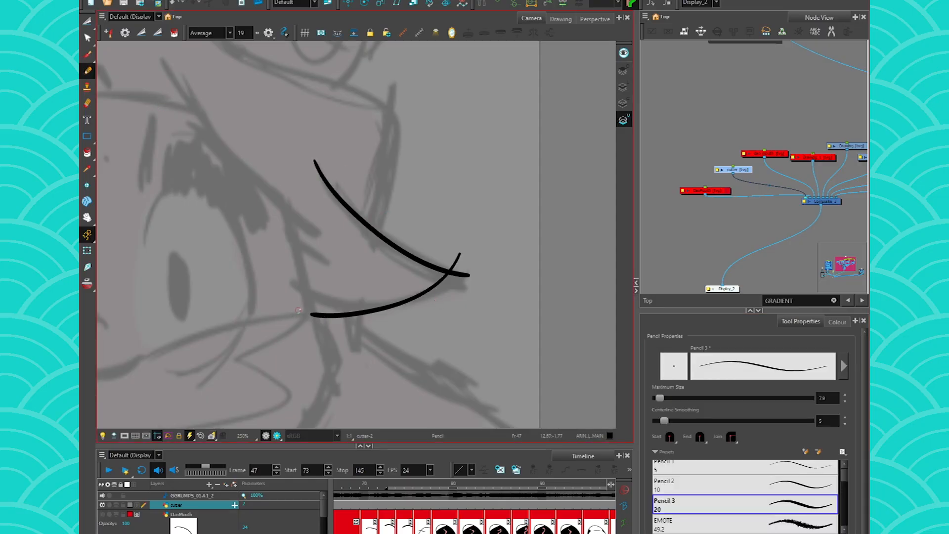
{"action": "left_click_drag", "start_coordinate": [205, 161], "coordinate": [307, 266]}
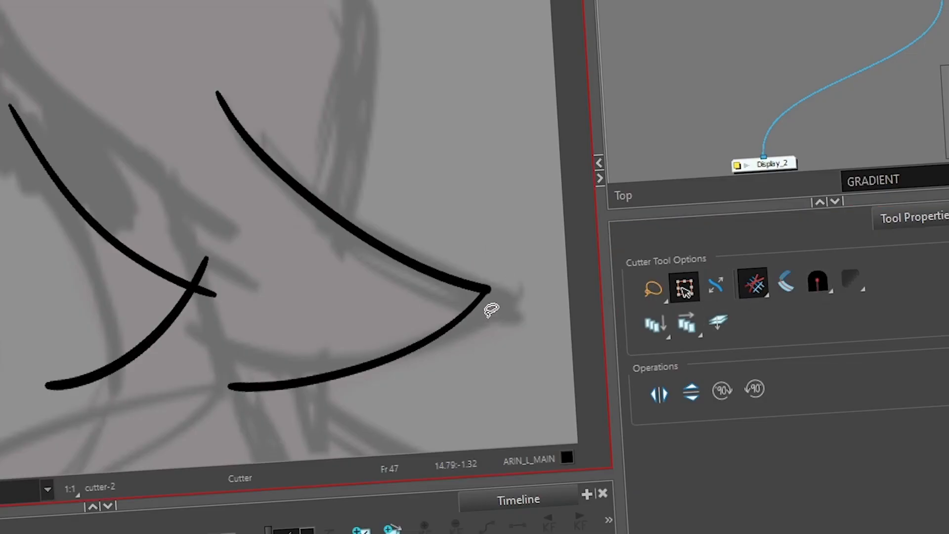
{"action": "left_click", "coordinate": [818, 283]}
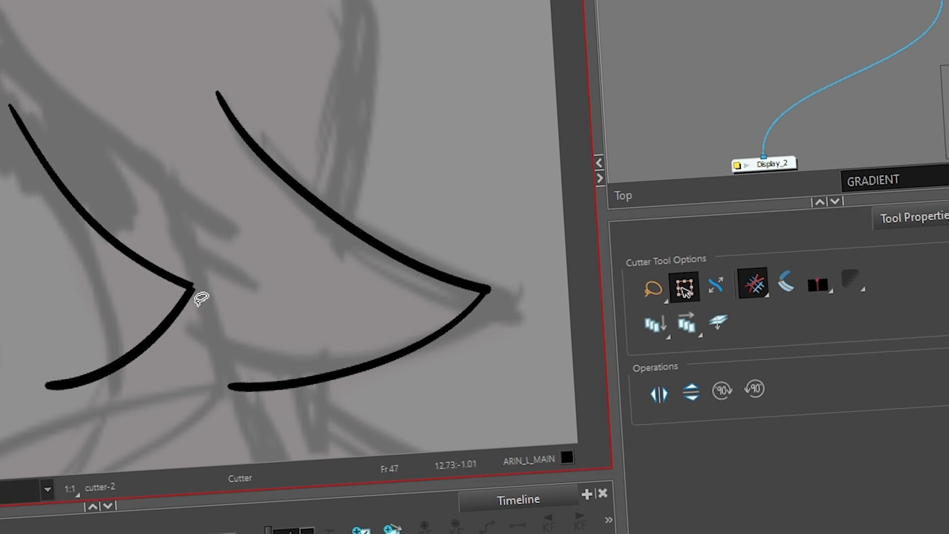
{"action": "mouse_move", "coordinate": [209, 288]}
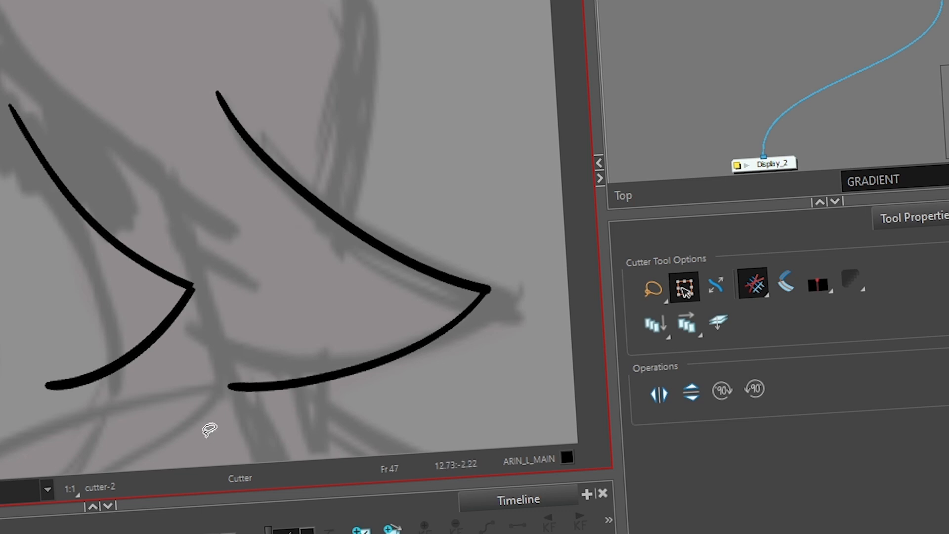
{"action": "left_click", "coordinate": [817, 285]}
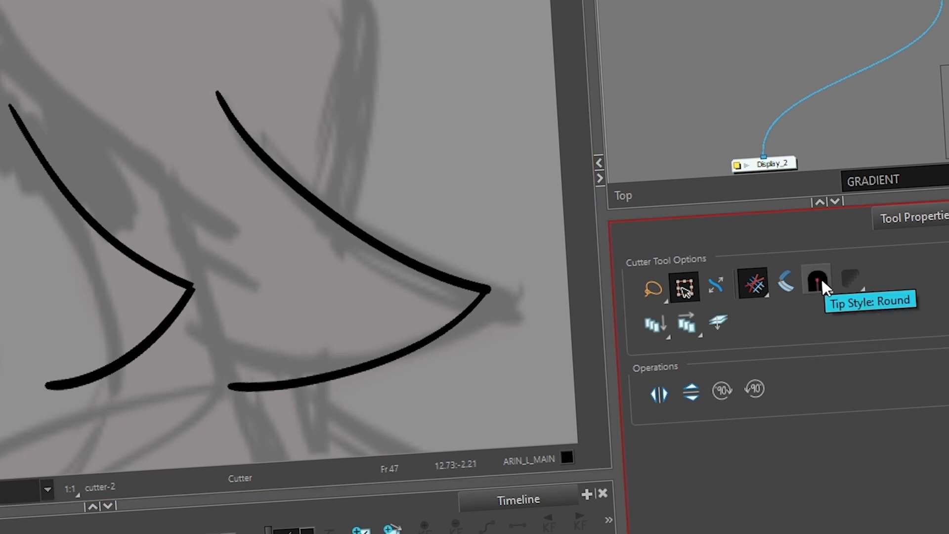
{"action": "left_click", "coordinate": [816, 283]}
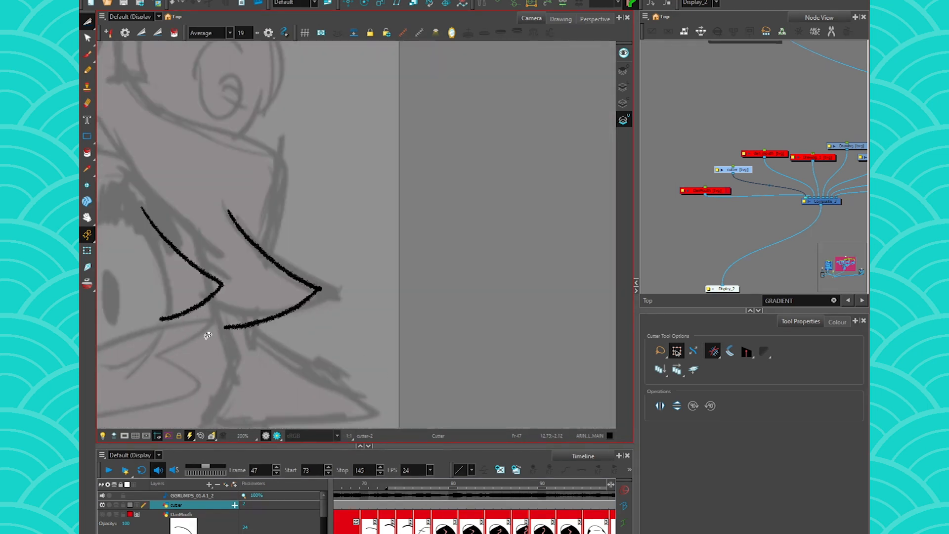
Select the trimmed strand strokes and delete them, leaving only the sketch
{"action": "left_click", "coordinate": [87, 21]}
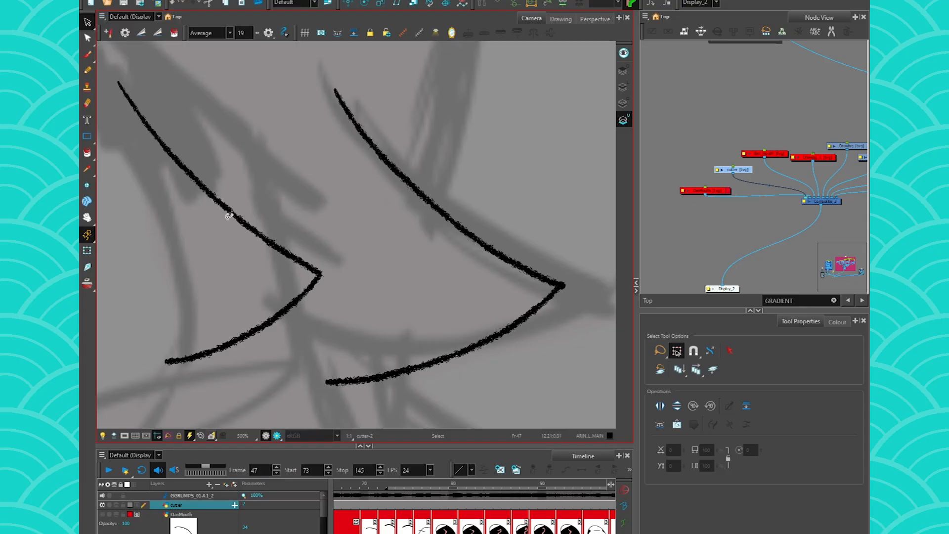
{"action": "left_click", "coordinate": [87, 72]}
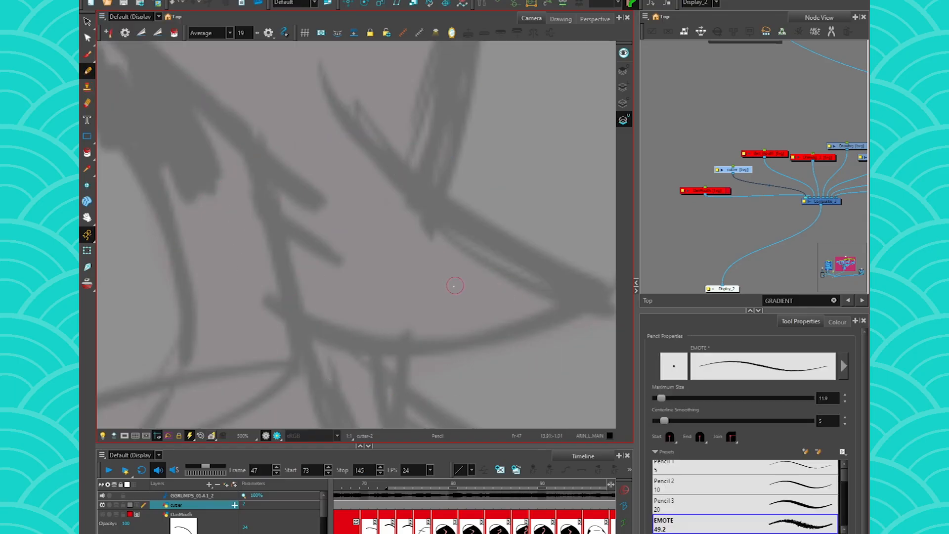
With the EMOTE pencil, draw the hooked cattail outline and two stripe strokes across it
{"action": "left_click_drag", "start_coordinate": [370, 72], "coordinate": [530, 297]}
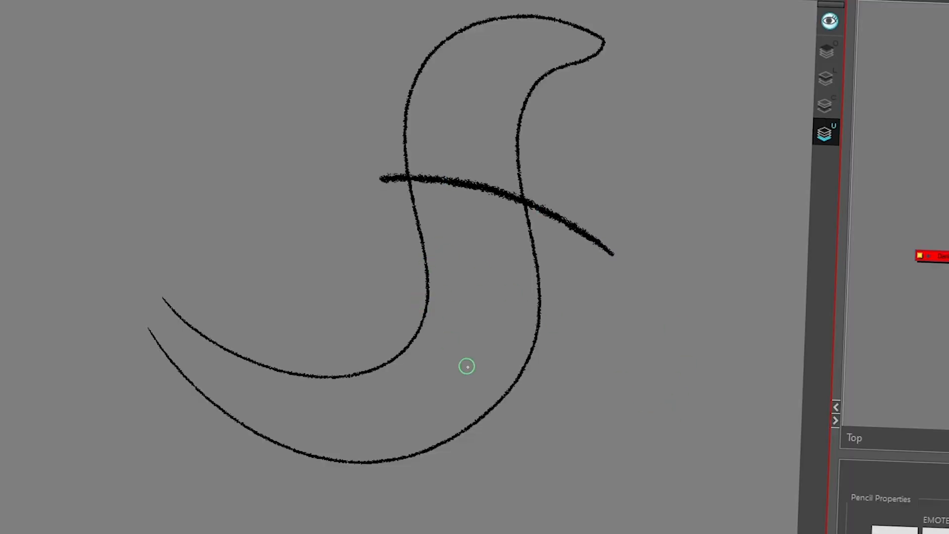
{"action": "left_click_drag", "start_coordinate": [366, 314], "coordinate": [436, 511]}
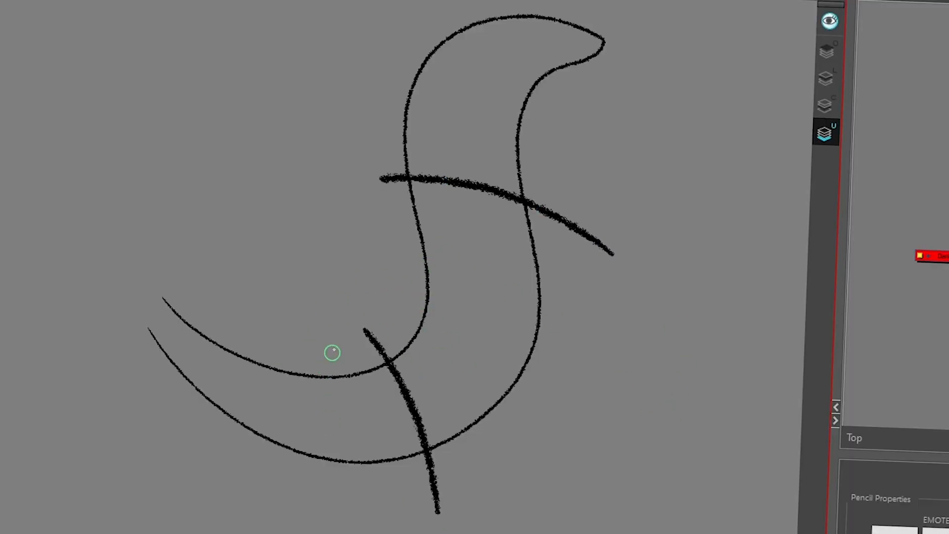
{"action": "left_click_drag", "start_coordinate": [330, 354], "coordinate": [327, 496]}
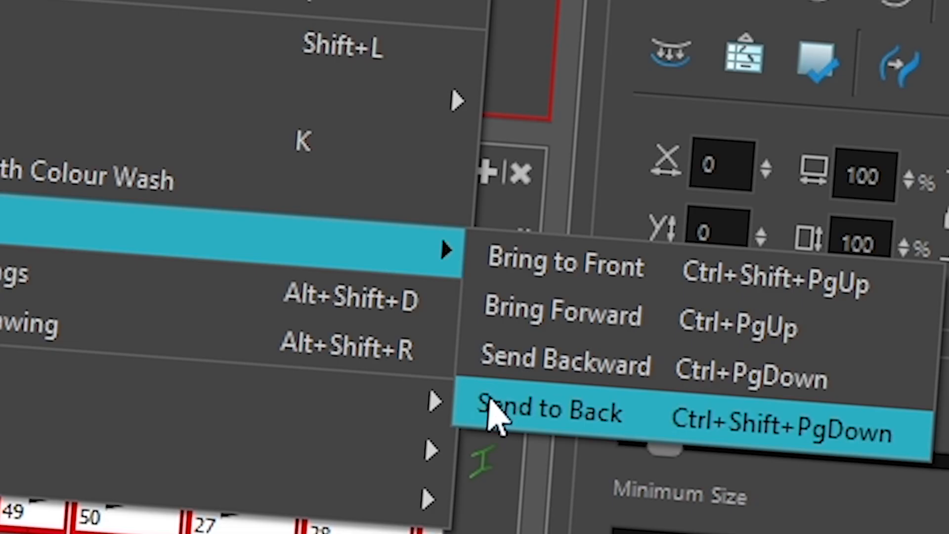
Send the selected stripe strokes behind the cattail outline via Arrange > Send to Back
{"action": "left_click", "coordinate": [548, 408]}
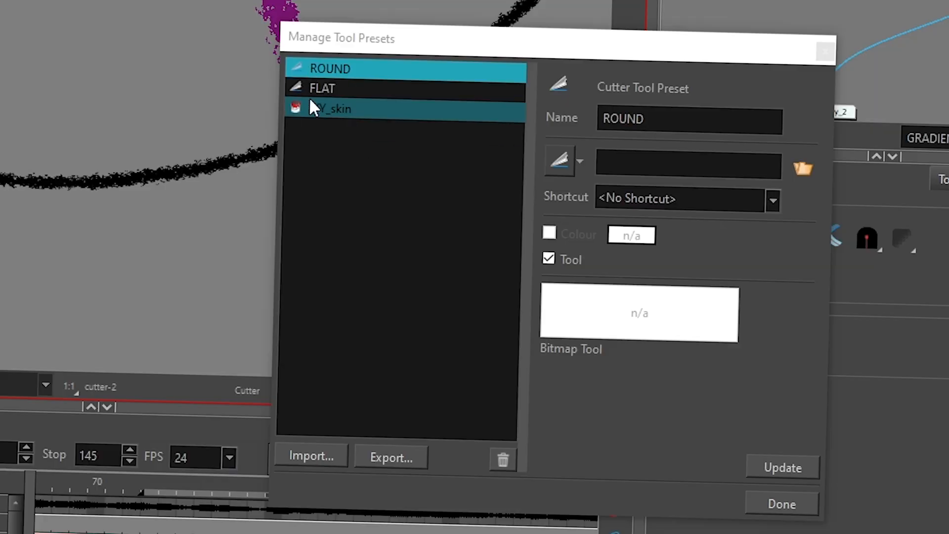
{"action": "mouse_move", "coordinate": [345, 111]}
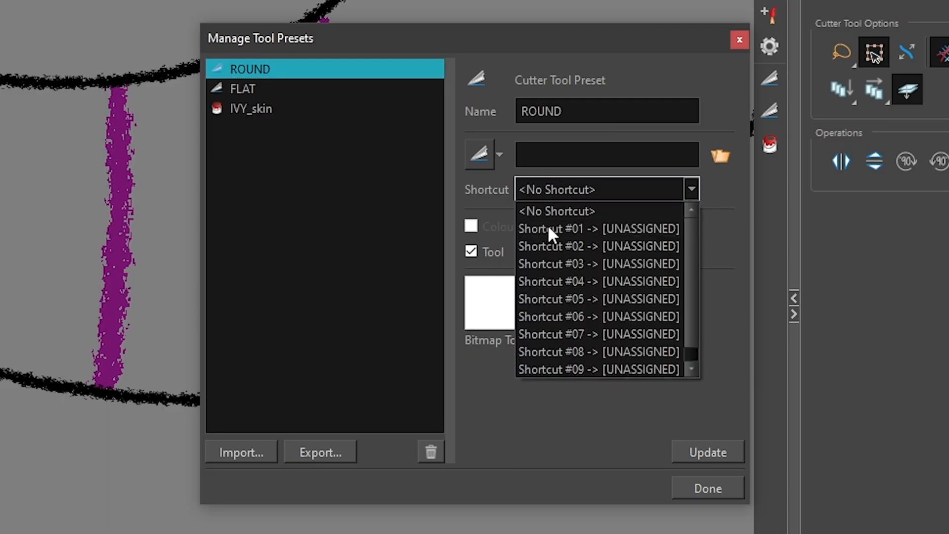
{"action": "mouse_move", "coordinate": [548, 228]}
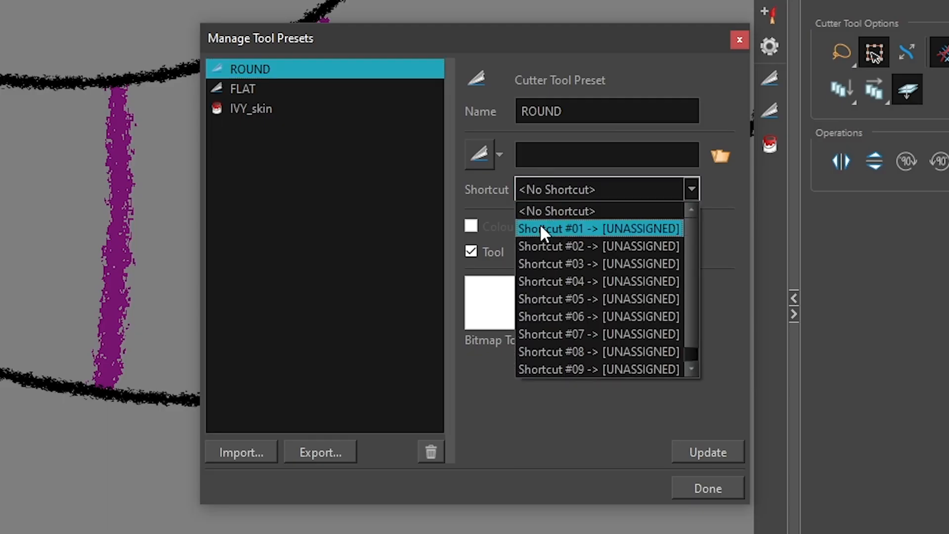
Assign Shortcut #01 to the ROUND cutter preset in Manage Tool Presets
{"action": "left_click", "coordinate": [706, 487]}
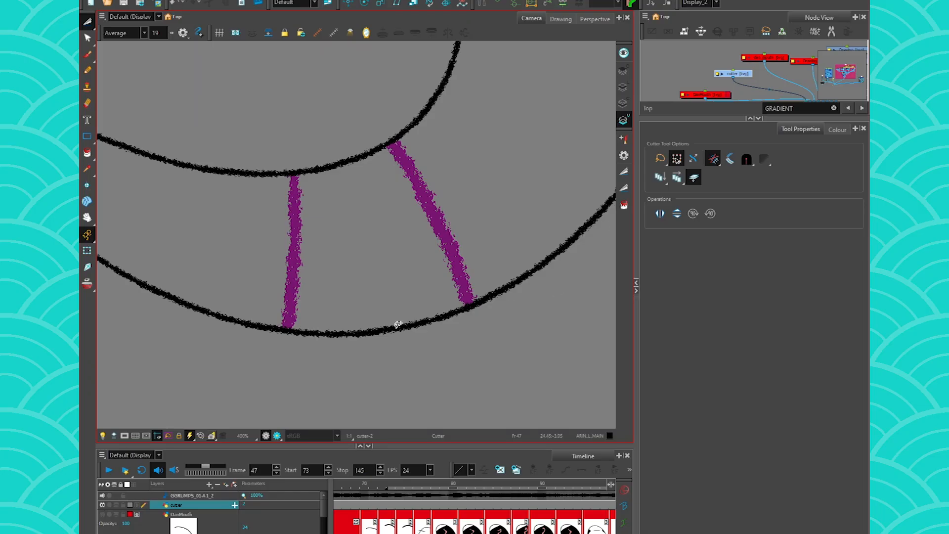